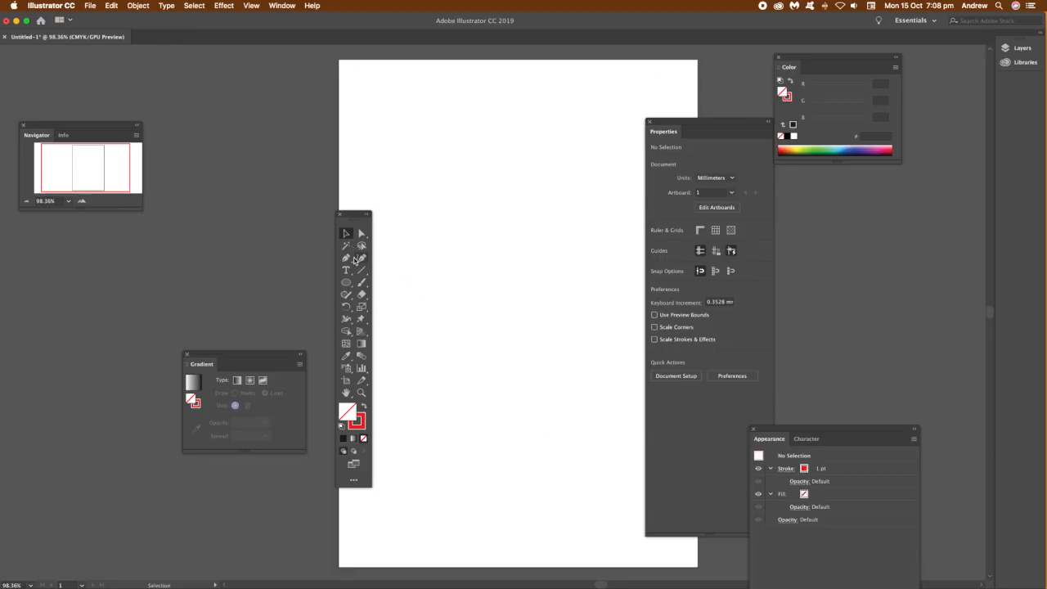
{"action": "mouse_move", "coordinate": [360, 270]}
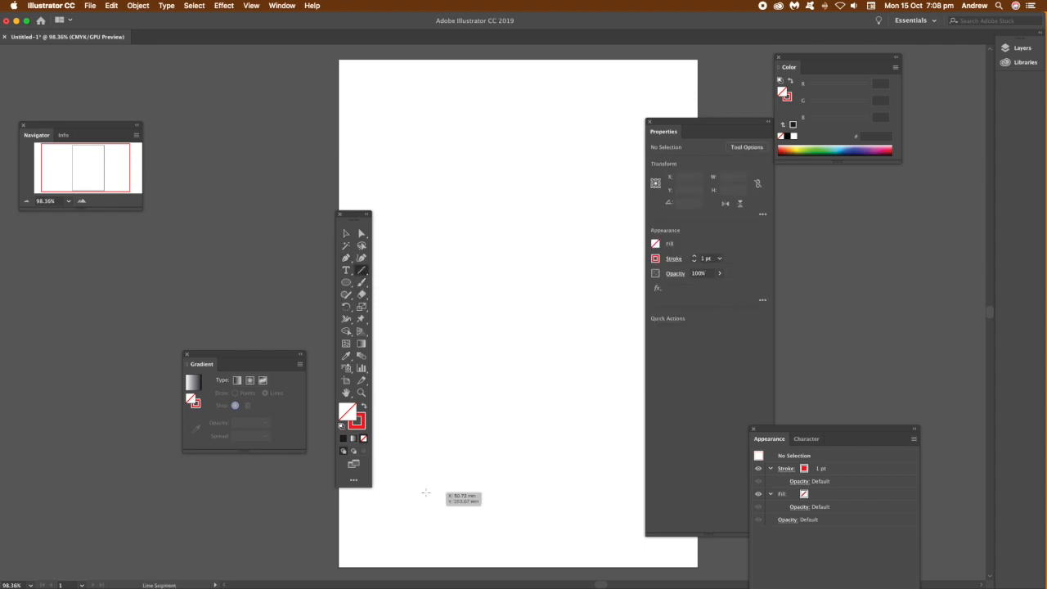
- Draw a short vertical line, attempt Global Edit, and dismiss the no-similar-objects alert
{"action": "left_click_drag", "start_coordinate": [425, 445], "coordinate": [425, 490]}
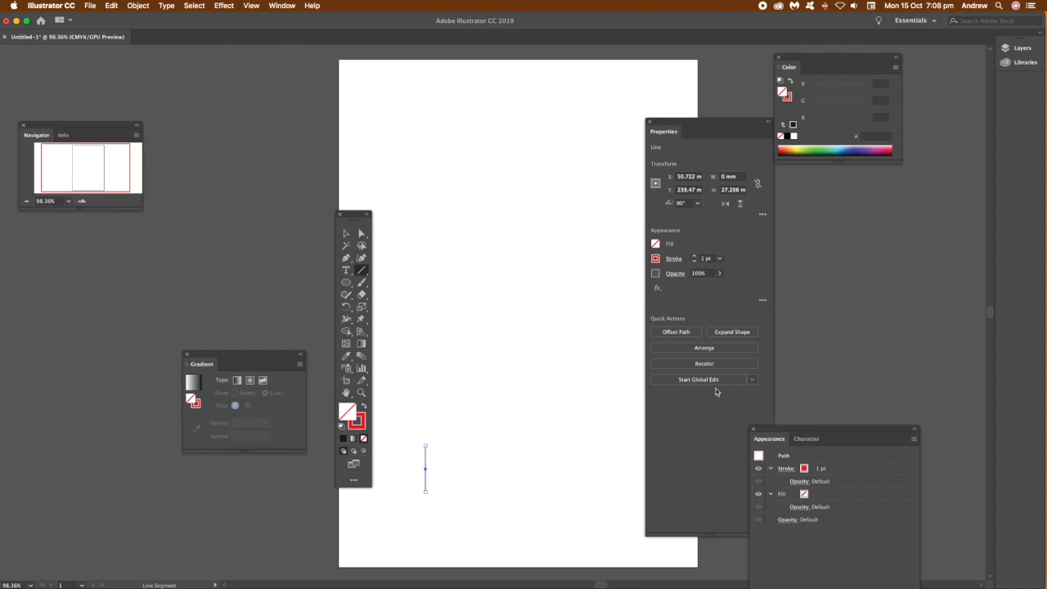
{"action": "mouse_move", "coordinate": [721, 386]}
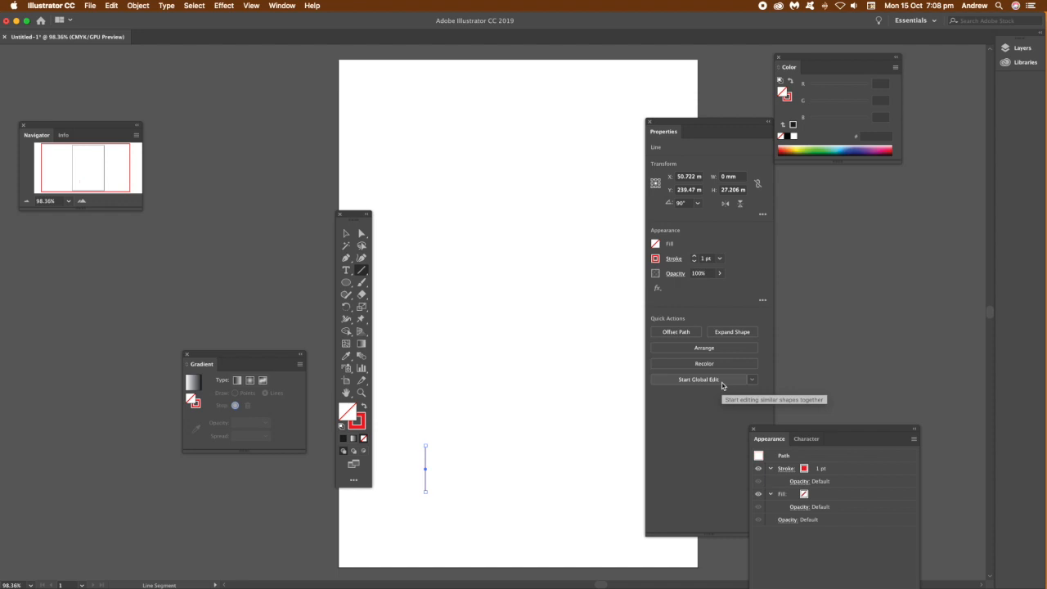
{"action": "left_click", "coordinate": [699, 380]}
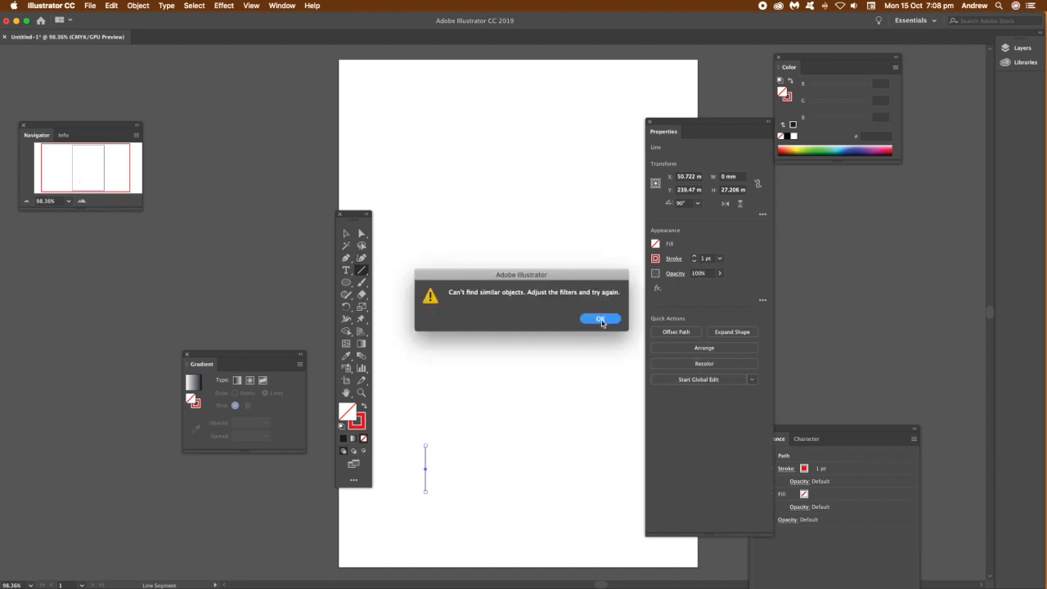
{"action": "left_click", "coordinate": [600, 317]}
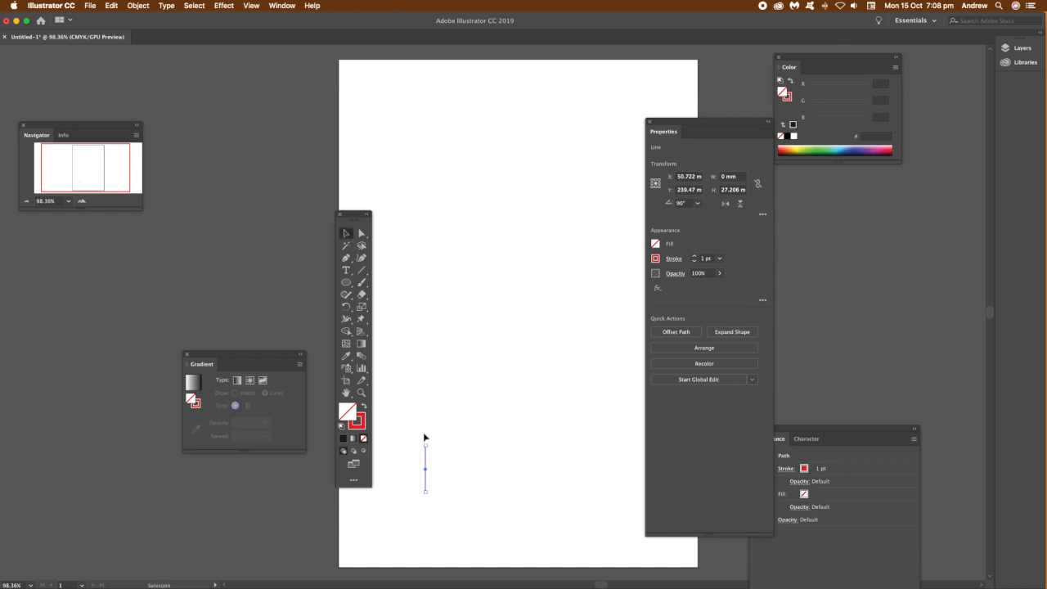
{"action": "mouse_move", "coordinate": [425, 461]}
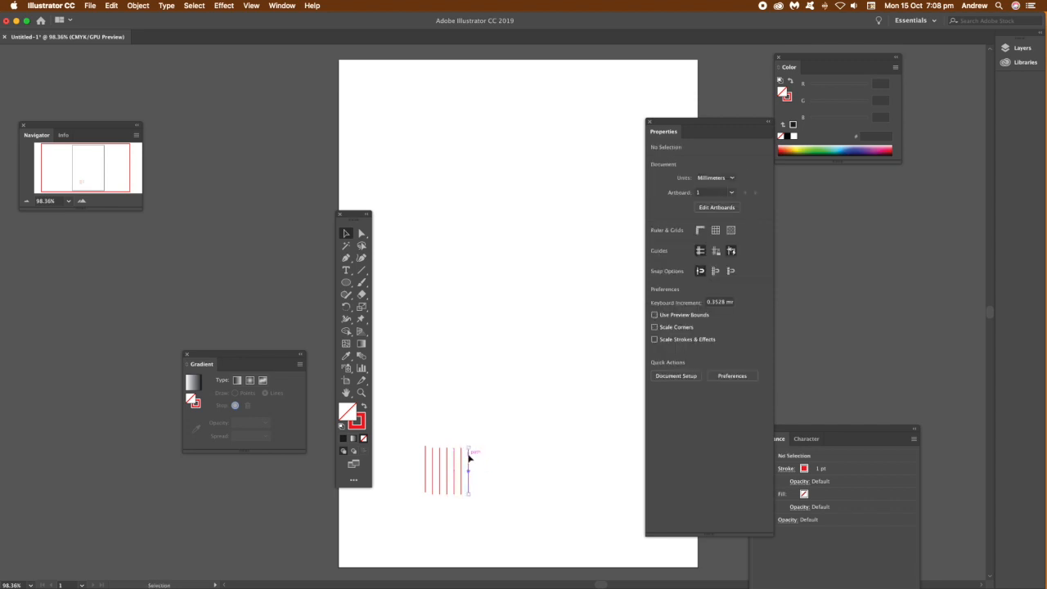
- Select one of the duplicated vertical lines in the evenly spaced row
{"action": "left_click", "coordinate": [466, 468]}
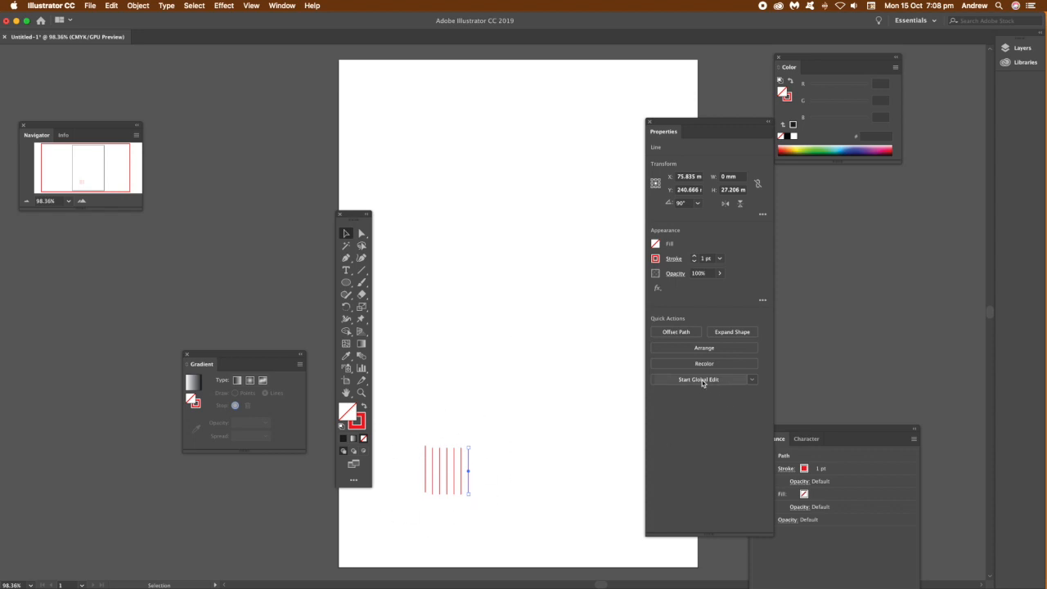
- Start Global Edit and thin every line's stroke to 0.75 pt after slanting and stretching them
{"action": "left_click", "coordinate": [699, 380]}
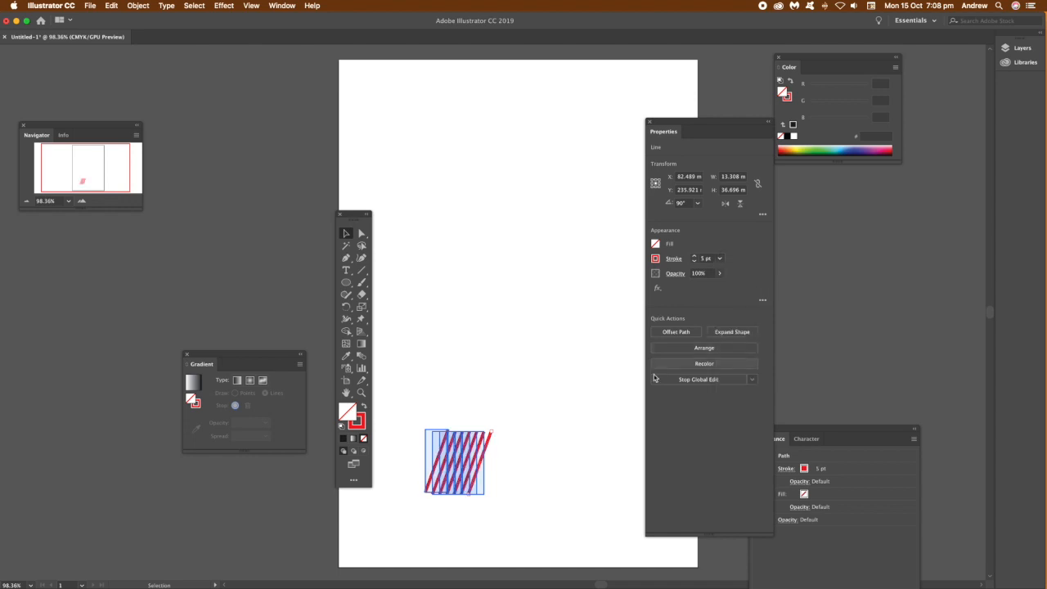
{"action": "left_click", "coordinate": [720, 258]}
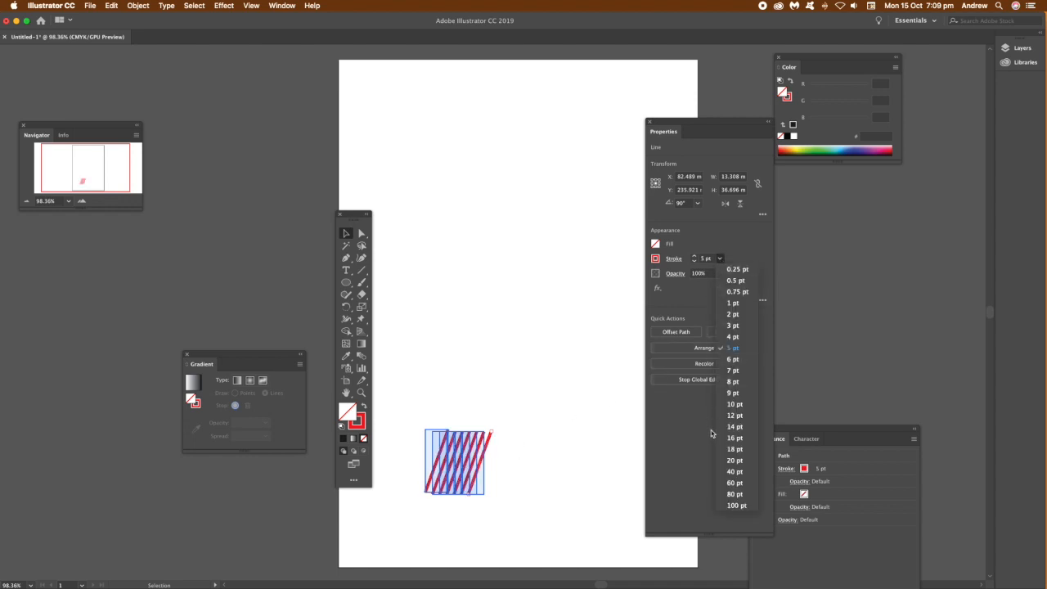
{"action": "left_click", "coordinate": [736, 291]}
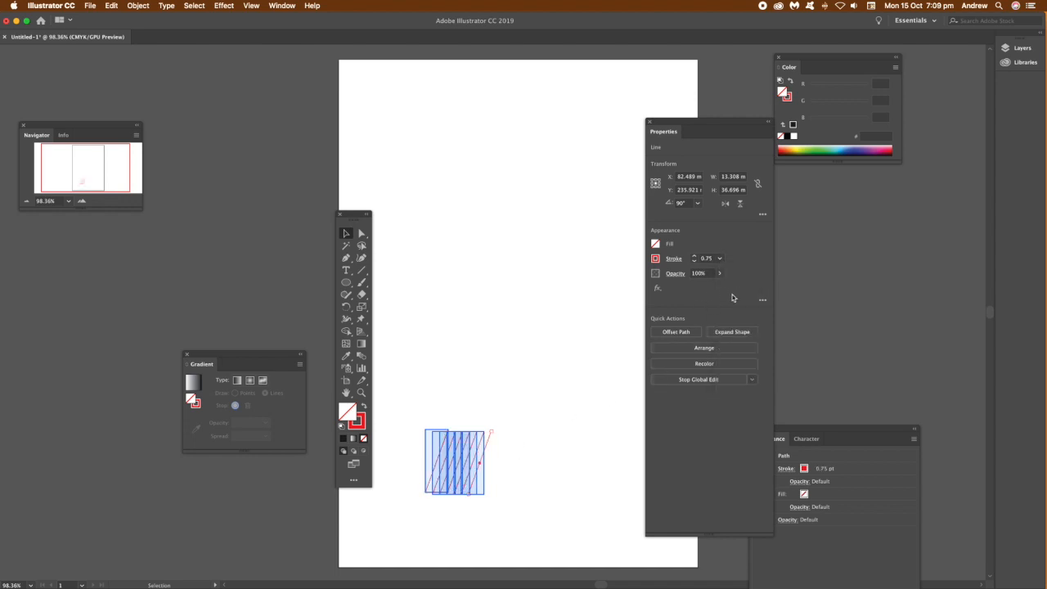
{"action": "left_click", "coordinate": [654, 258]}
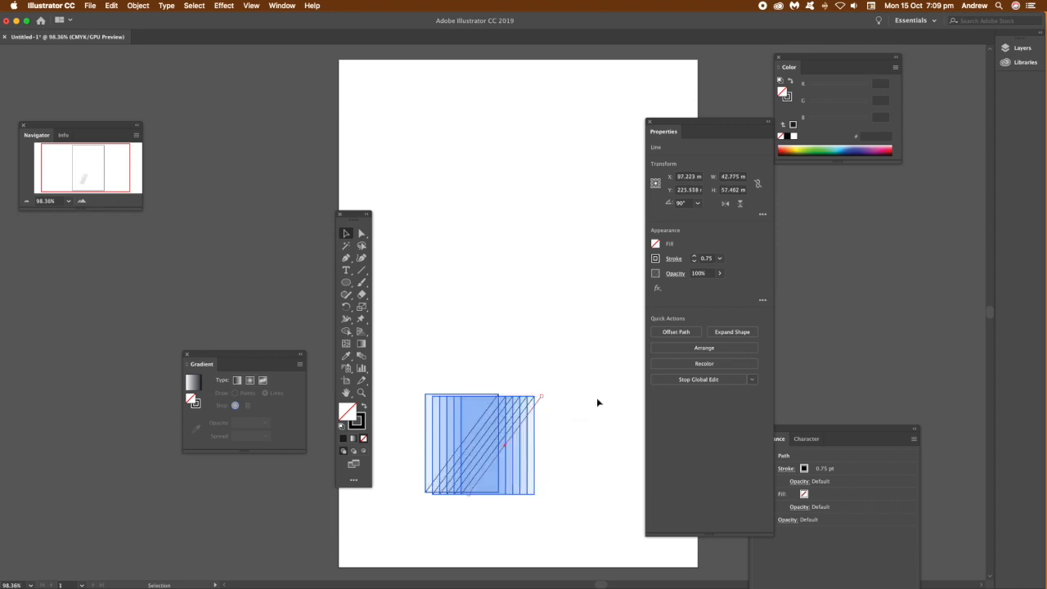
{"action": "mouse_move", "coordinate": [720, 268]}
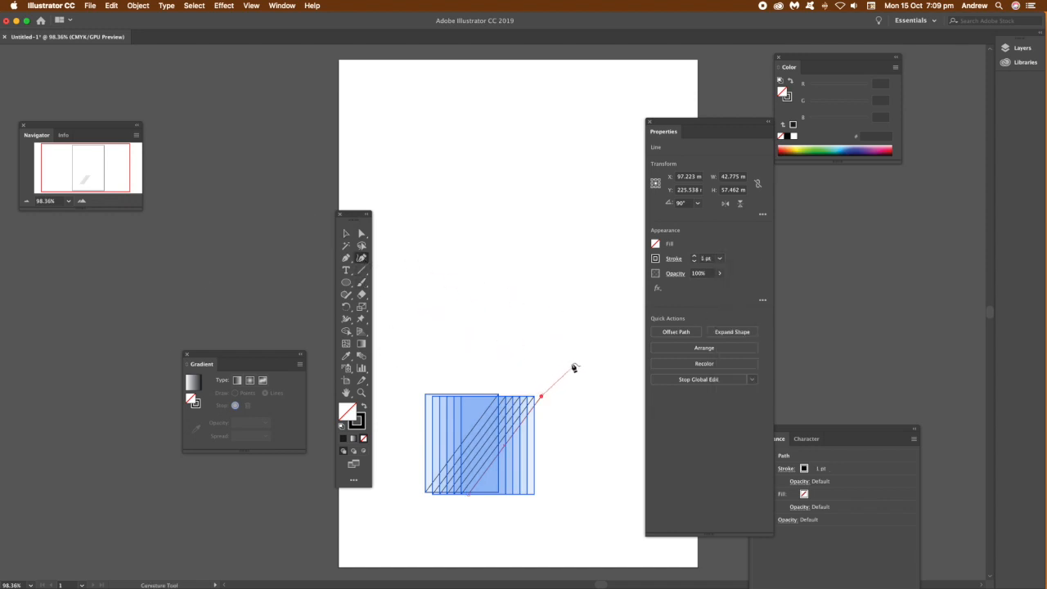
- Add a bend point with the Curvature tool and curve all linked lines into waves
{"action": "left_click", "coordinate": [731, 331]}
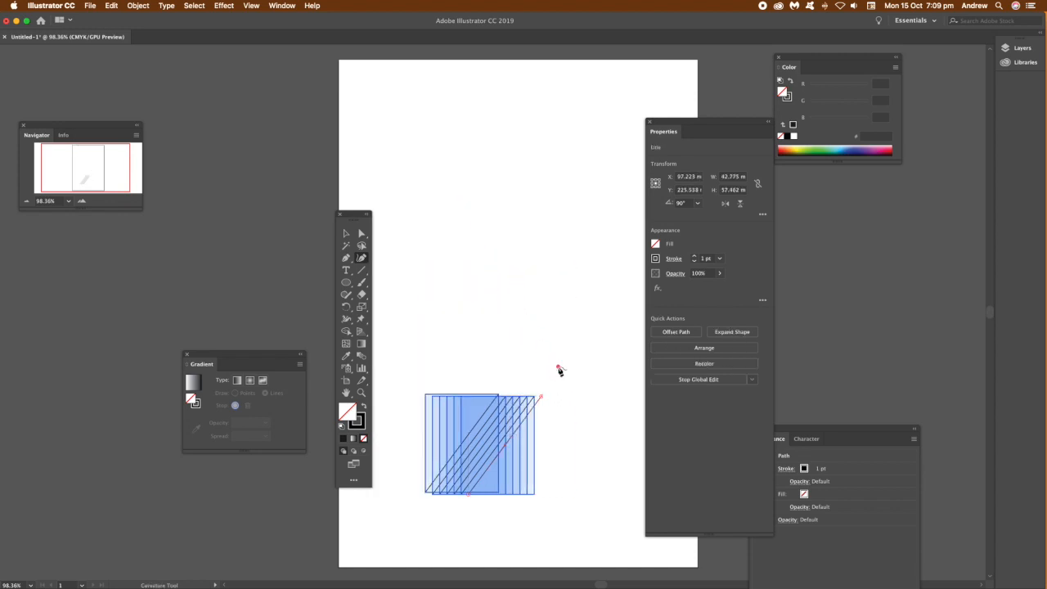
{"action": "left_click", "coordinate": [731, 332]}
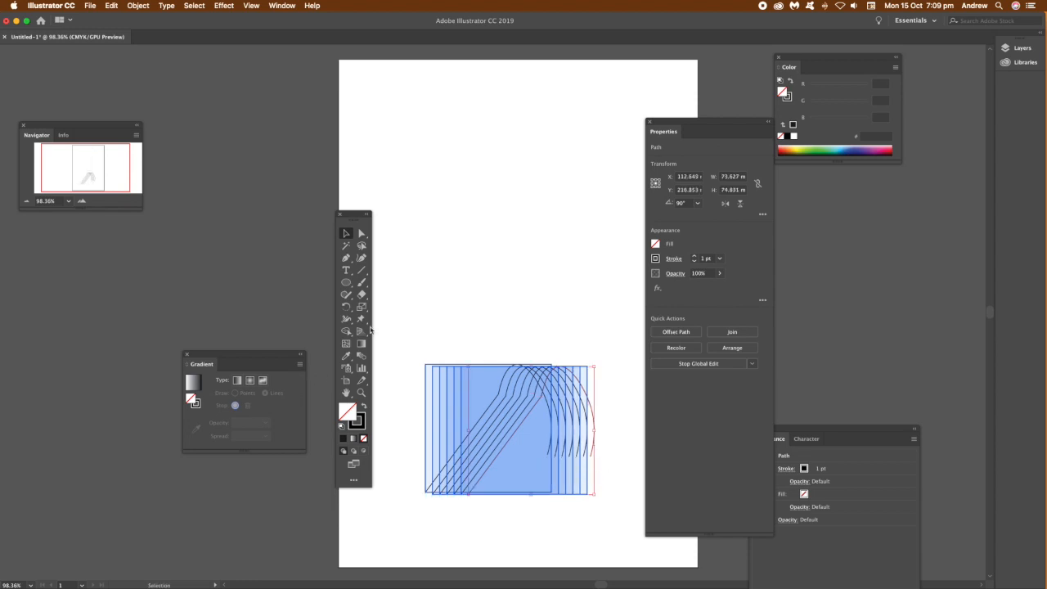
{"action": "mouse_move", "coordinate": [362, 258]}
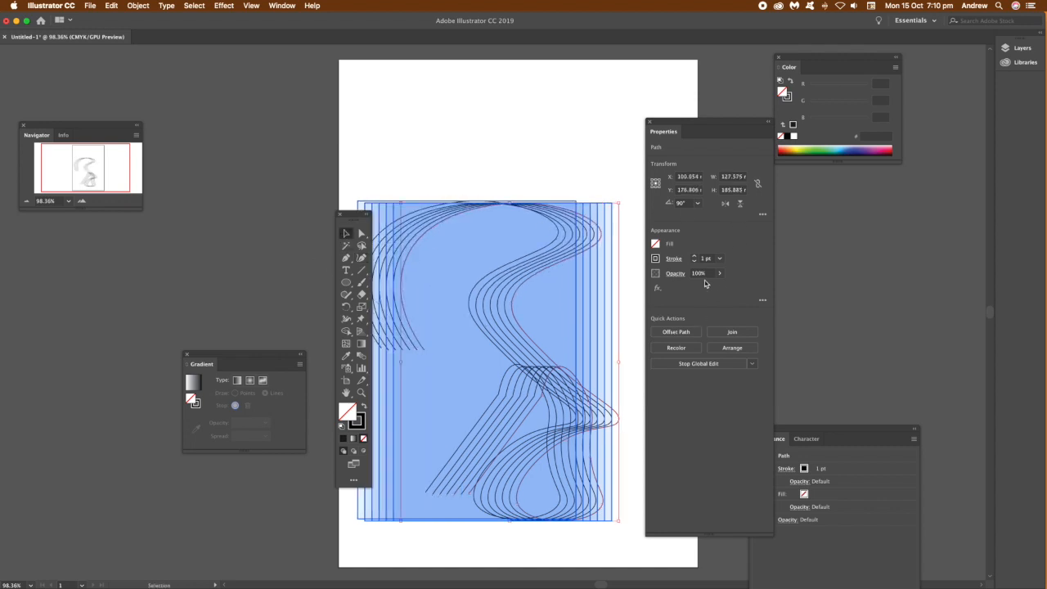
- Give the wave lines a heavier stroke weight from the Stroke list
{"action": "left_click", "coordinate": [719, 259]}
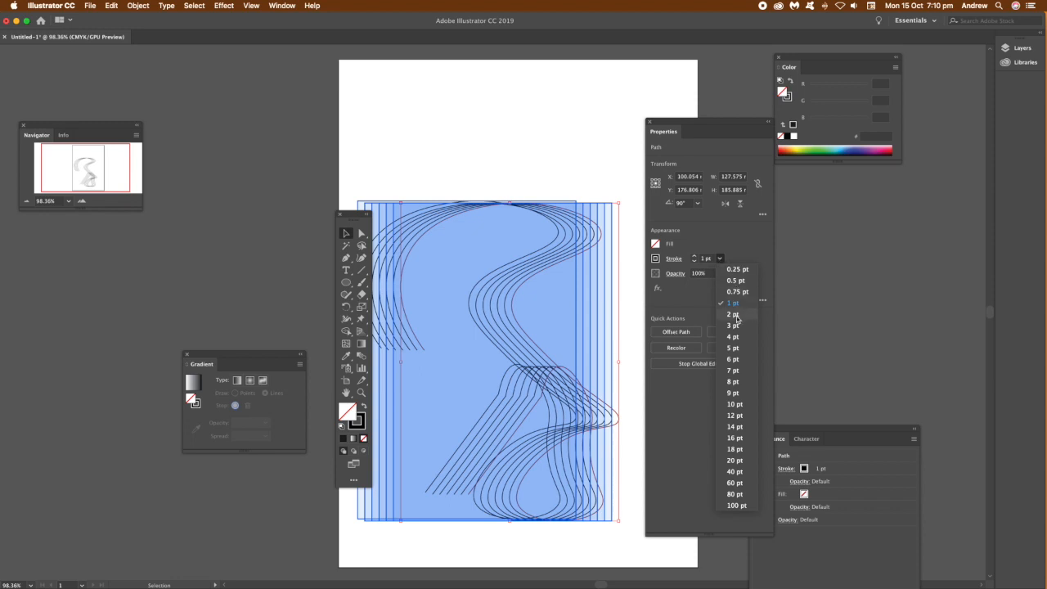
{"action": "left_click", "coordinate": [731, 314]}
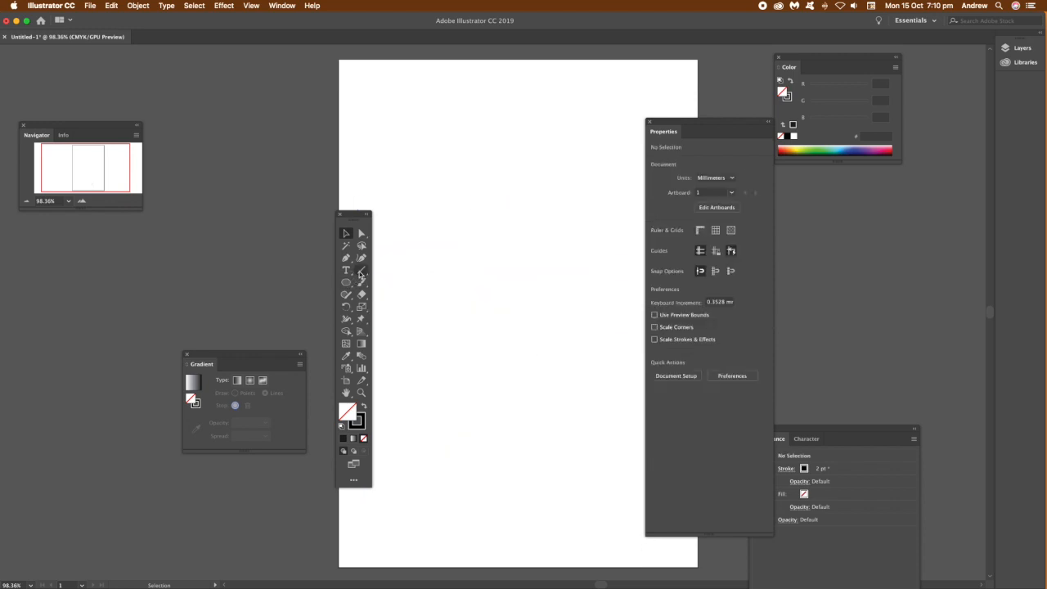
- Switch to the Ellipse tool and draw a red circle on the page
{"action": "left_click", "coordinate": [346, 270]}
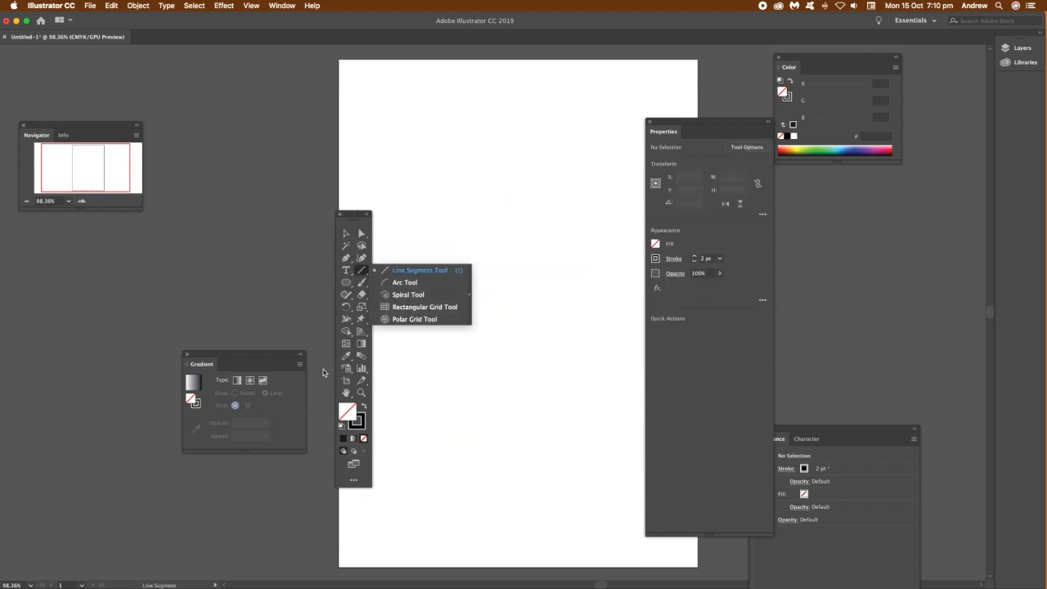
{"action": "left_click", "coordinate": [345, 282]}
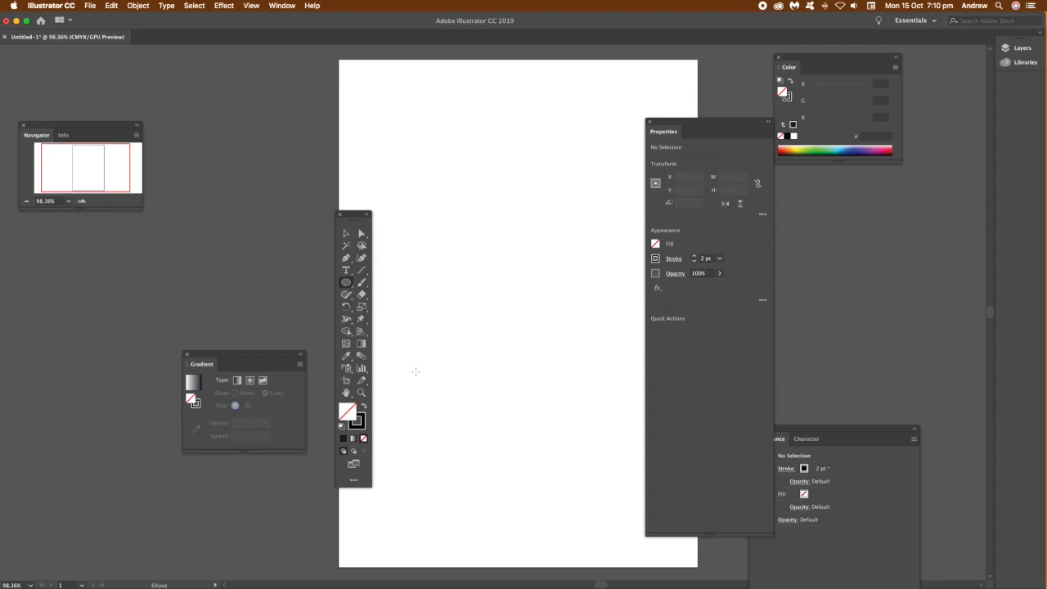
{"action": "left_click_drag", "start_coordinate": [402, 360], "coordinate": [496, 450]}
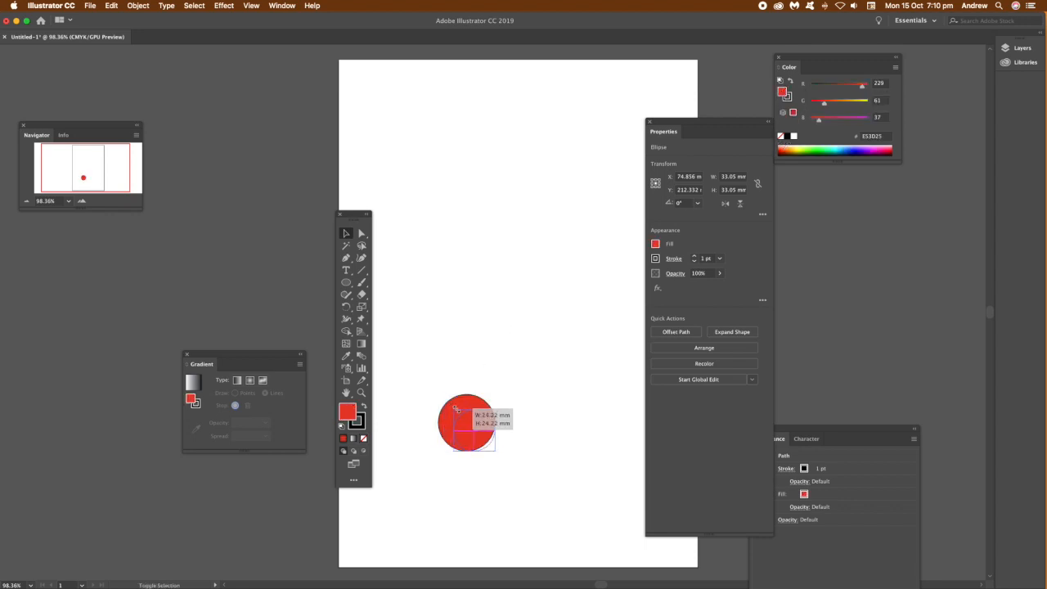
- Alt-drag copies of the red circle up a diagonal to form a row of five
{"action": "left_click_drag", "start_coordinate": [455, 409], "coordinate": [504, 433]}
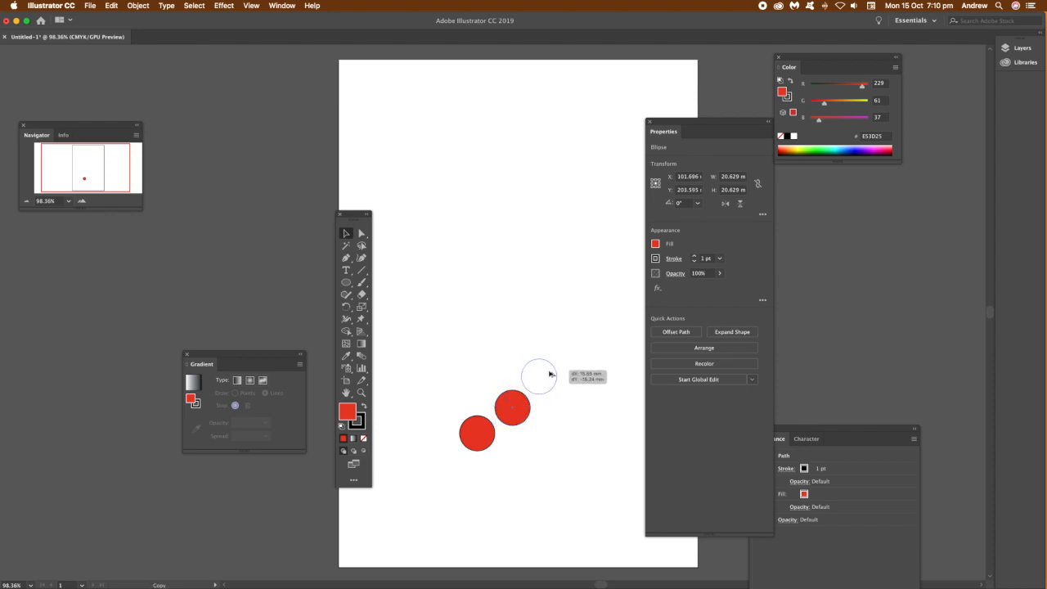
{"action": "left_click_drag", "start_coordinate": [539, 375], "coordinate": [576, 353]}
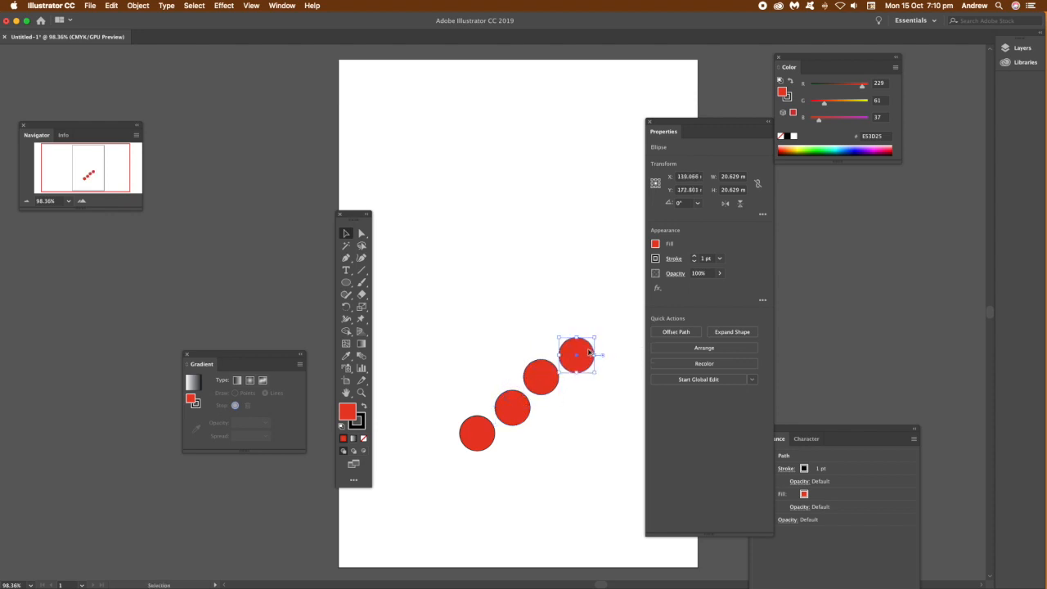
{"action": "left_click_drag", "start_coordinate": [576, 353], "coordinate": [607, 327]}
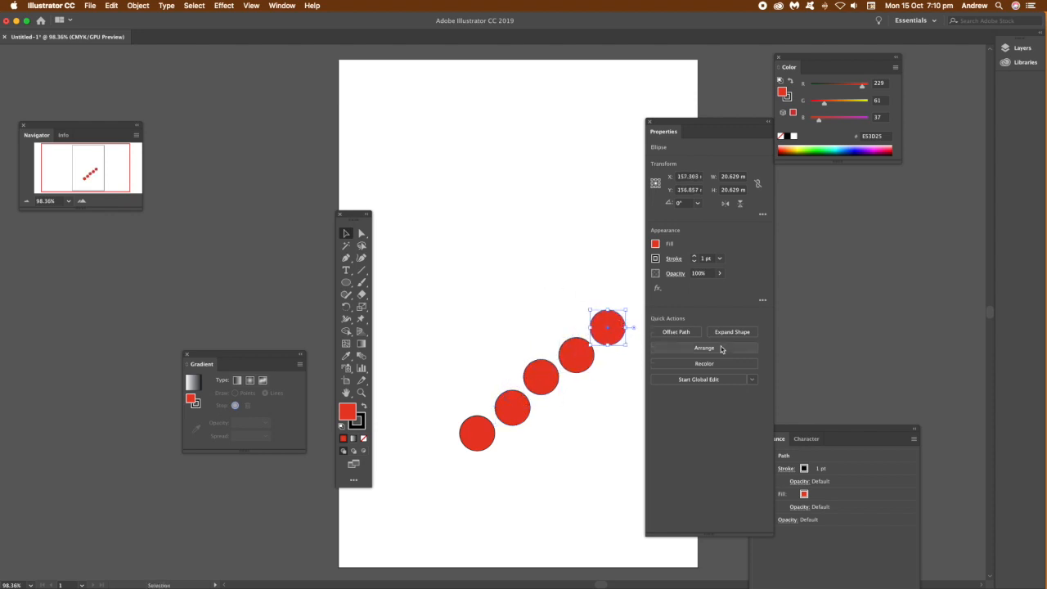
- Start Global Edit on the red circles, cut them into matching pie slices, and clear the page
{"action": "left_click", "coordinate": [697, 379]}
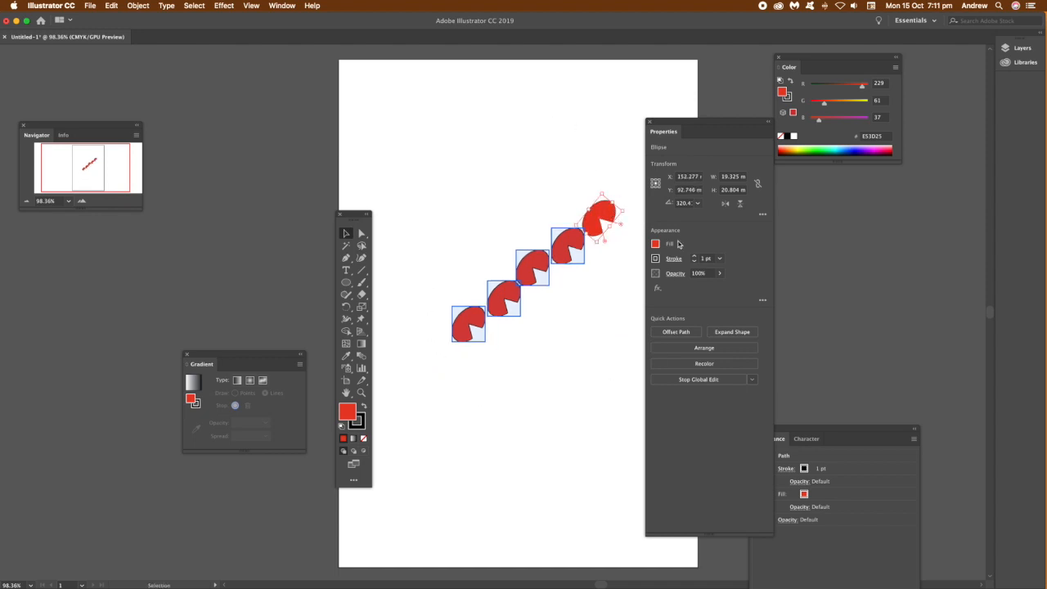
{"action": "left_click", "coordinate": [655, 244]}
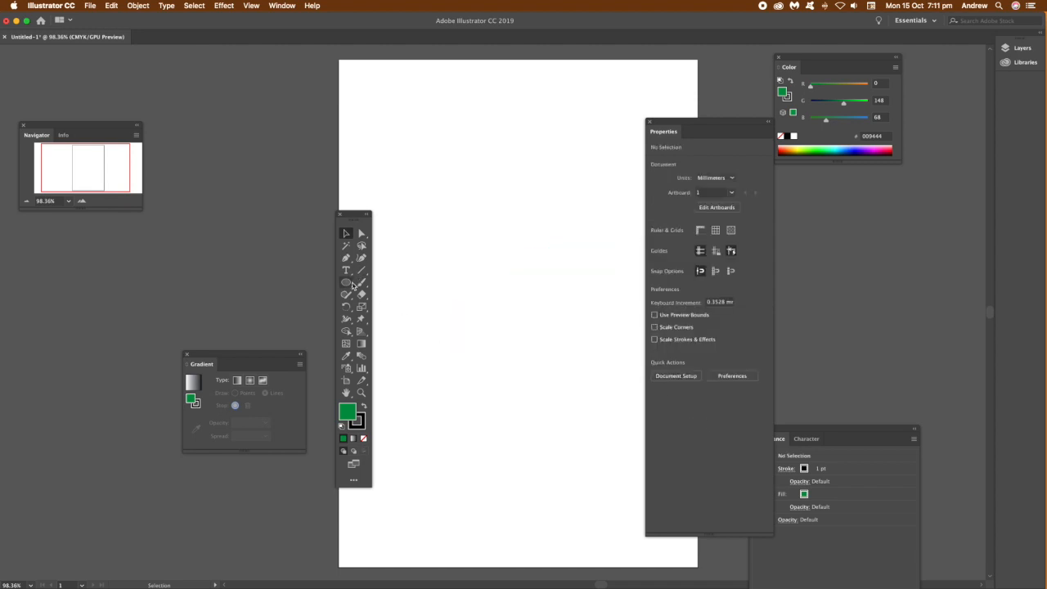
- Draw a green square, copy it diagonally, and start Global Edit on all the squares
{"action": "left_click", "coordinate": [347, 271]}
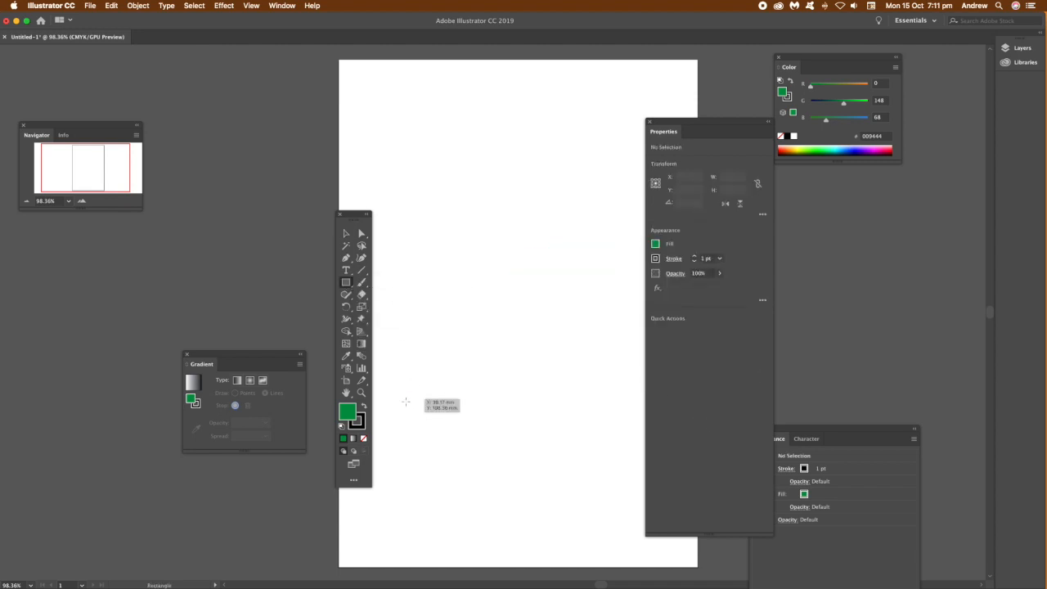
{"action": "left_click_drag", "start_coordinate": [406, 400], "coordinate": [456, 448]}
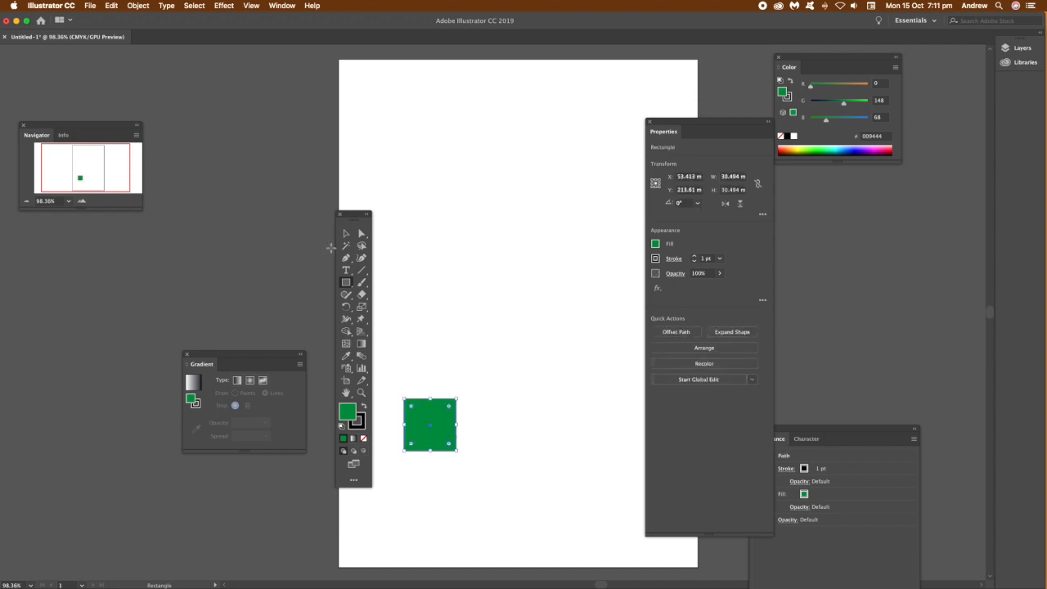
{"action": "left_click_drag", "start_coordinate": [429, 424], "coordinate": [471, 390]}
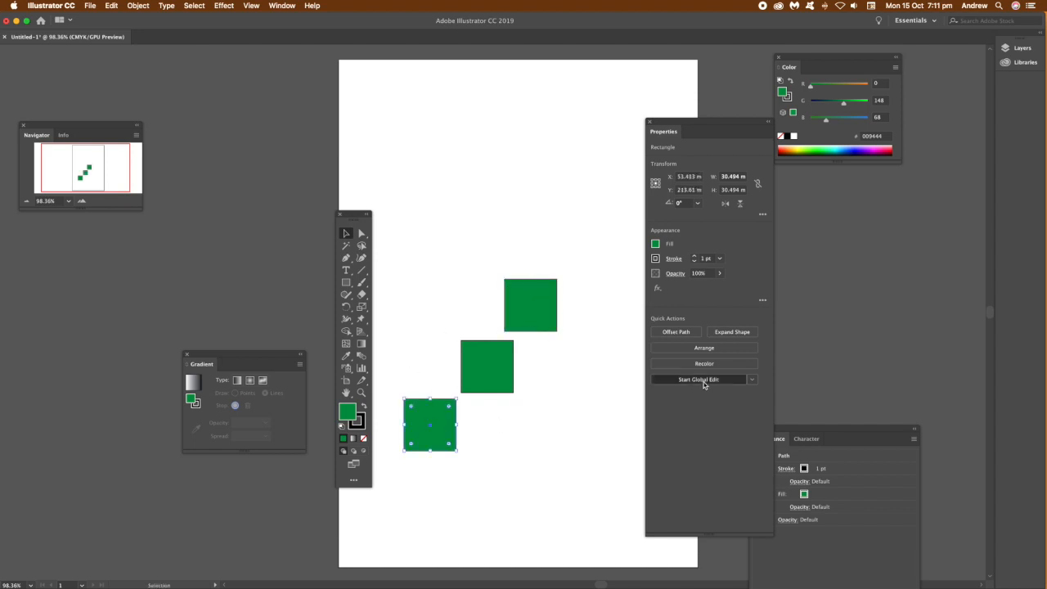
{"action": "left_click", "coordinate": [700, 379]}
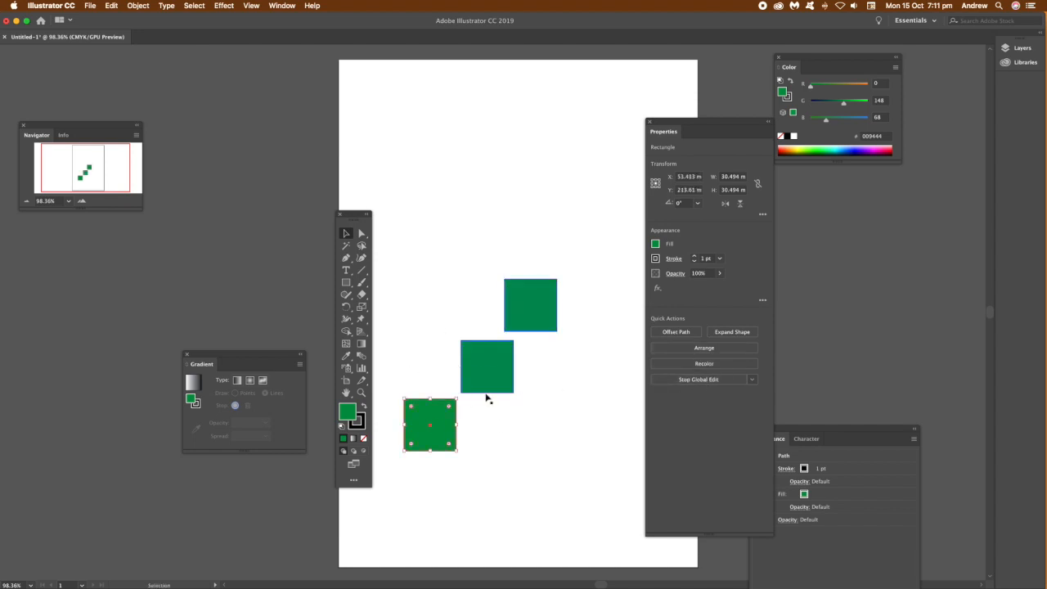